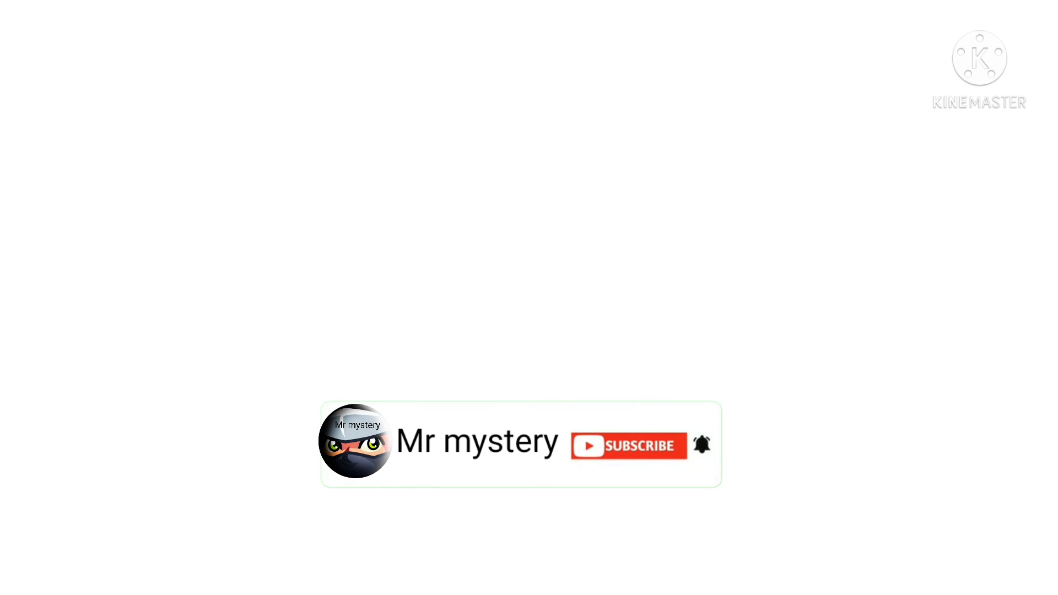
# Step: Switch the outro card's red Subscribe button to the grey Subscribed state
pyautogui.click(628, 446)
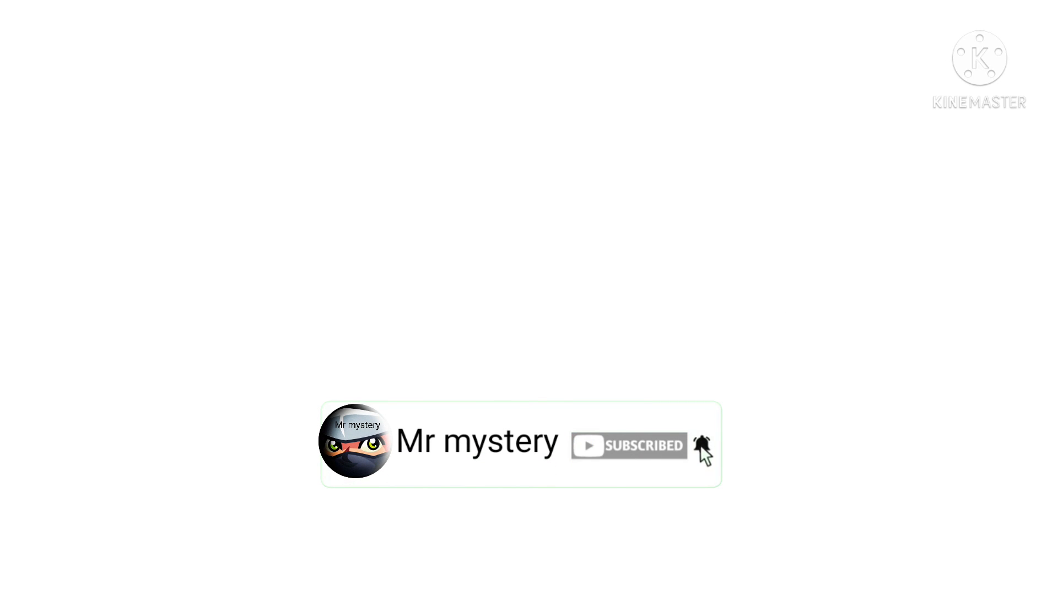